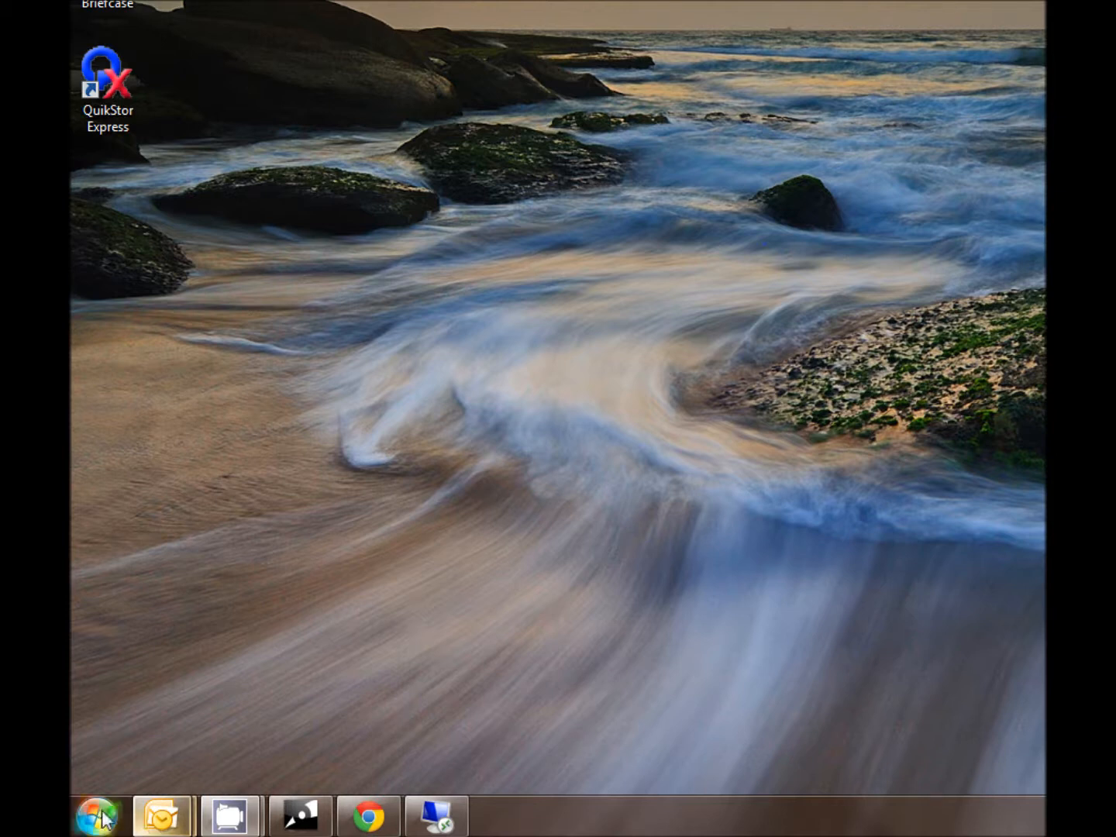
# Search the Start menu for "remote" to launch Remote Desktop Connection.
pyautogui.click(96, 816)
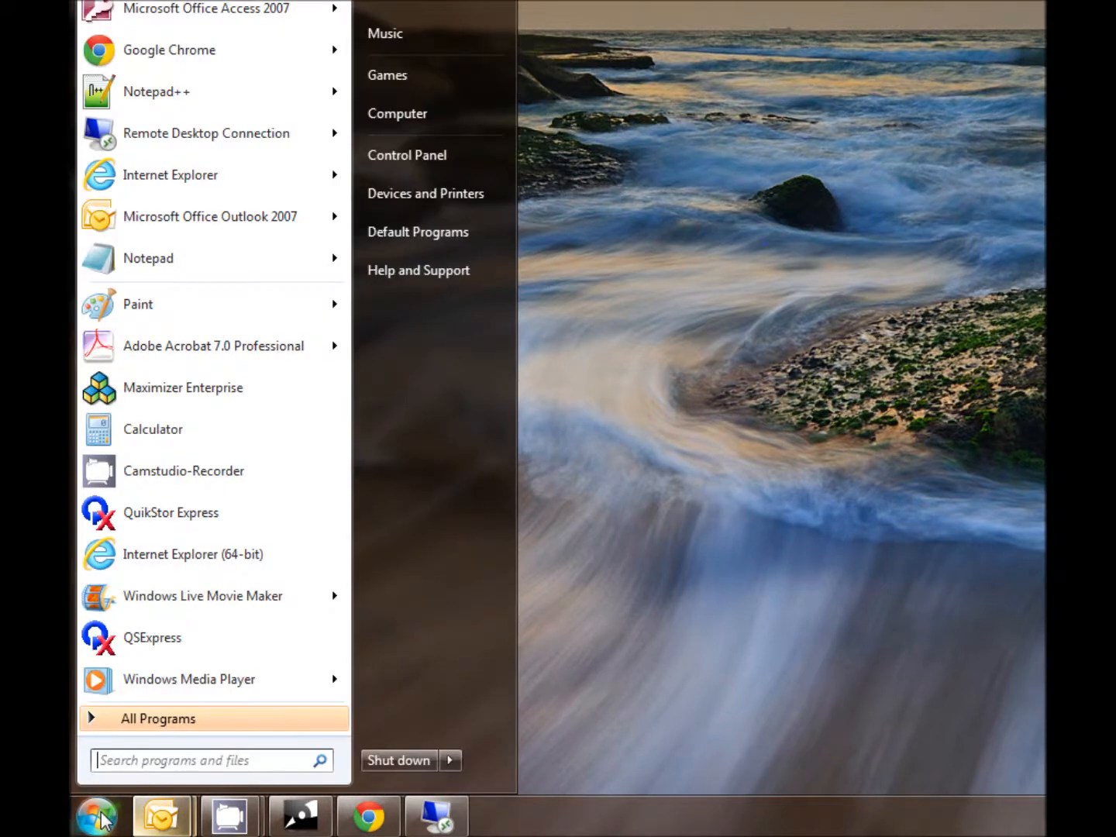
pyautogui.write('remote')
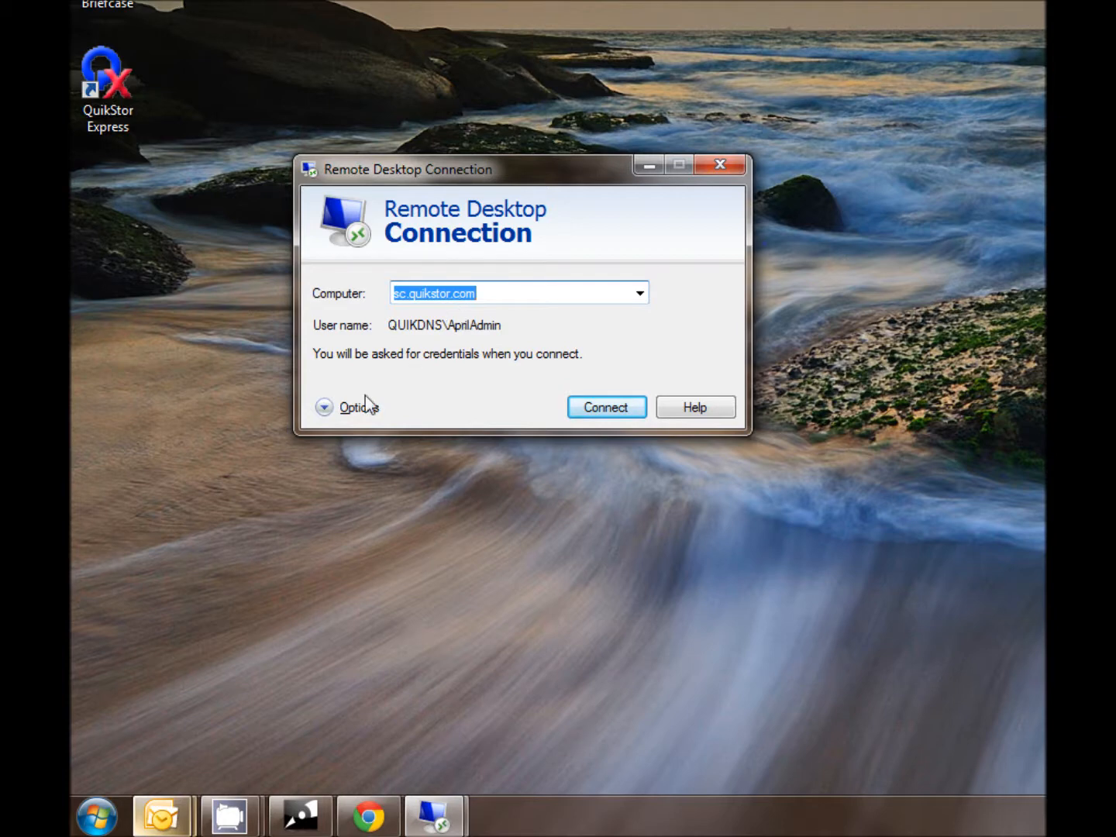
# Expand the connection dialog to show the General tab logon and save settings.
pyautogui.click(350, 407)
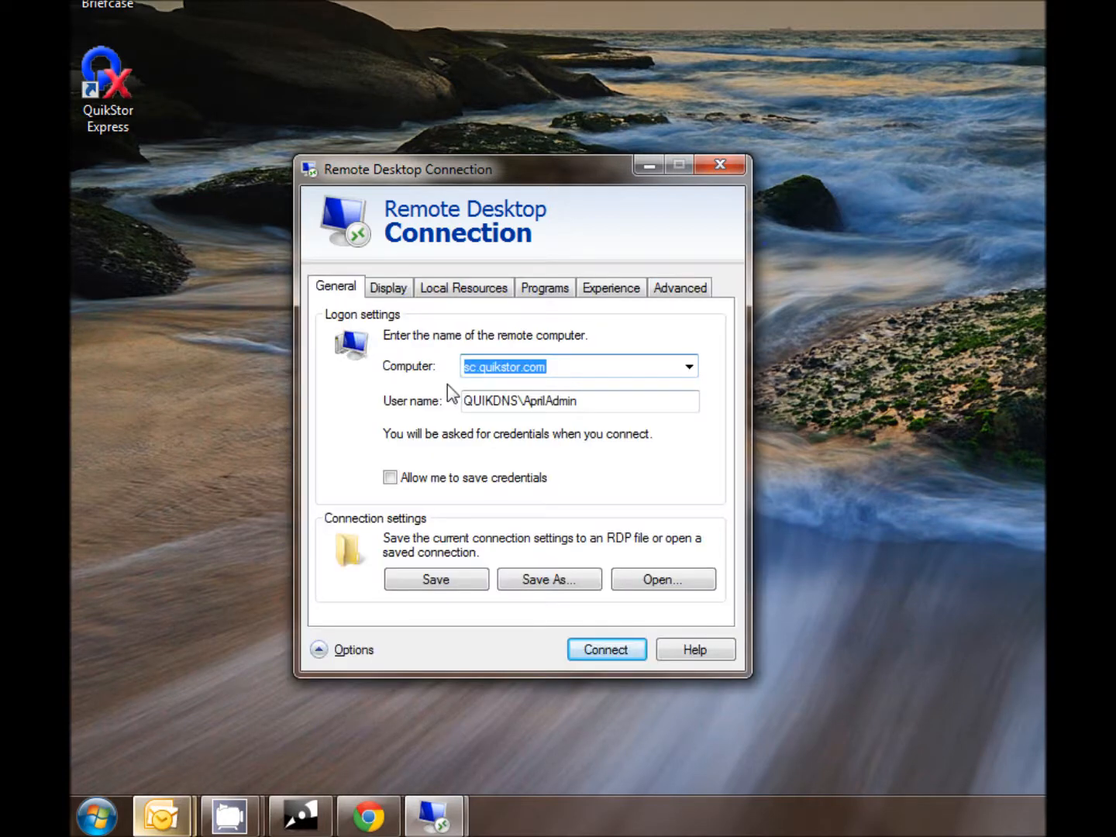
pyautogui.moveTo(448, 421)
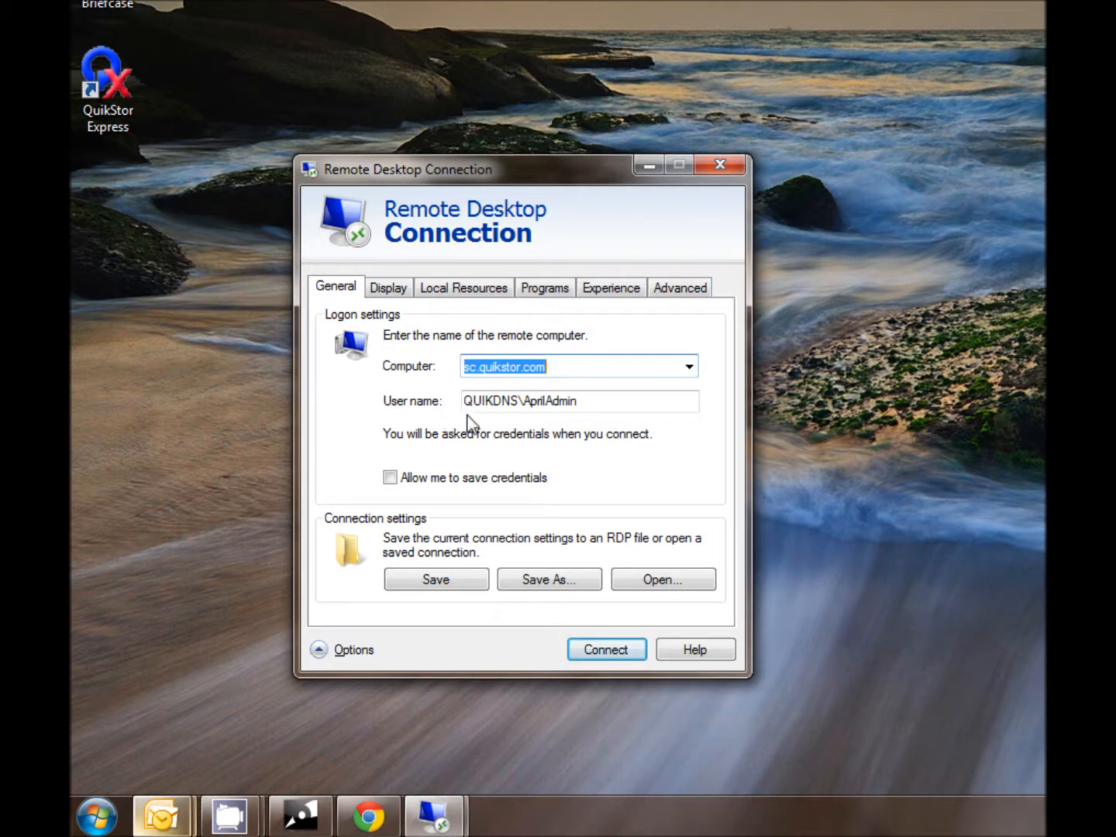
pyautogui.moveTo(519, 419)
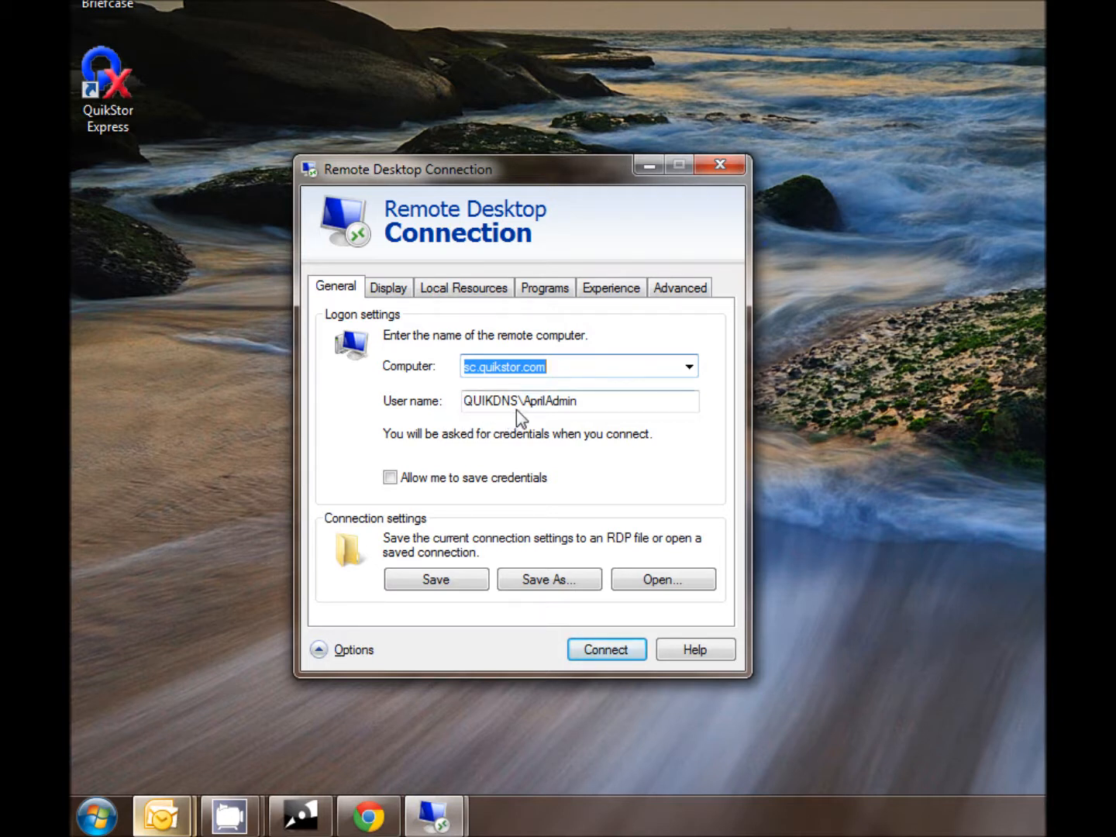
pyautogui.moveTo(546, 422)
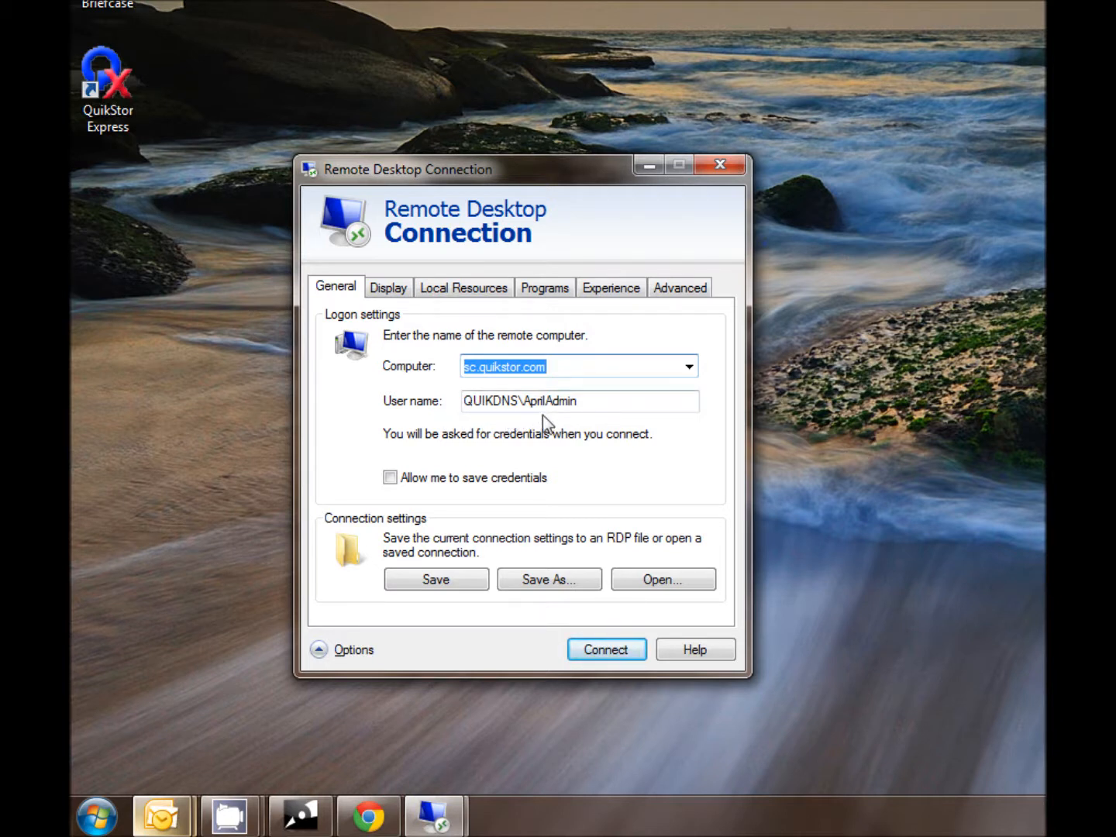
pyautogui.moveTo(363, 532)
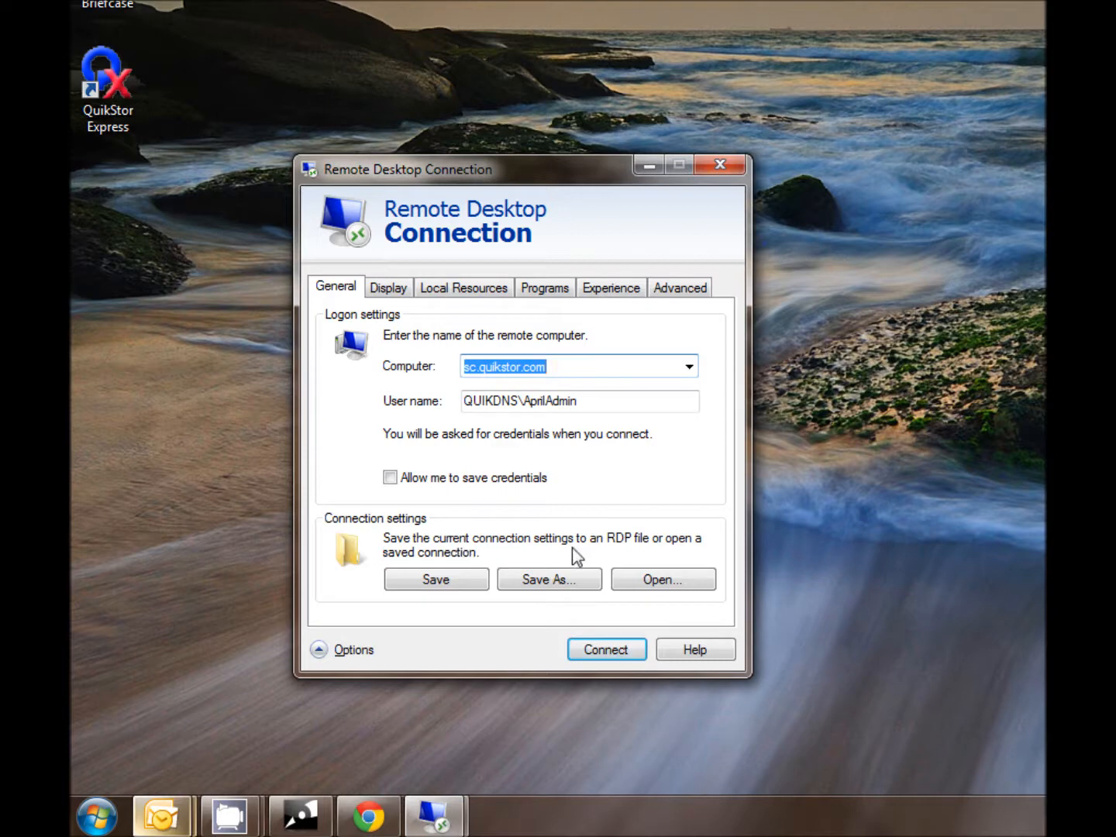
# Start saving the connection to the Desktop with file name QuikStorSmartClient.
pyautogui.click(549, 580)
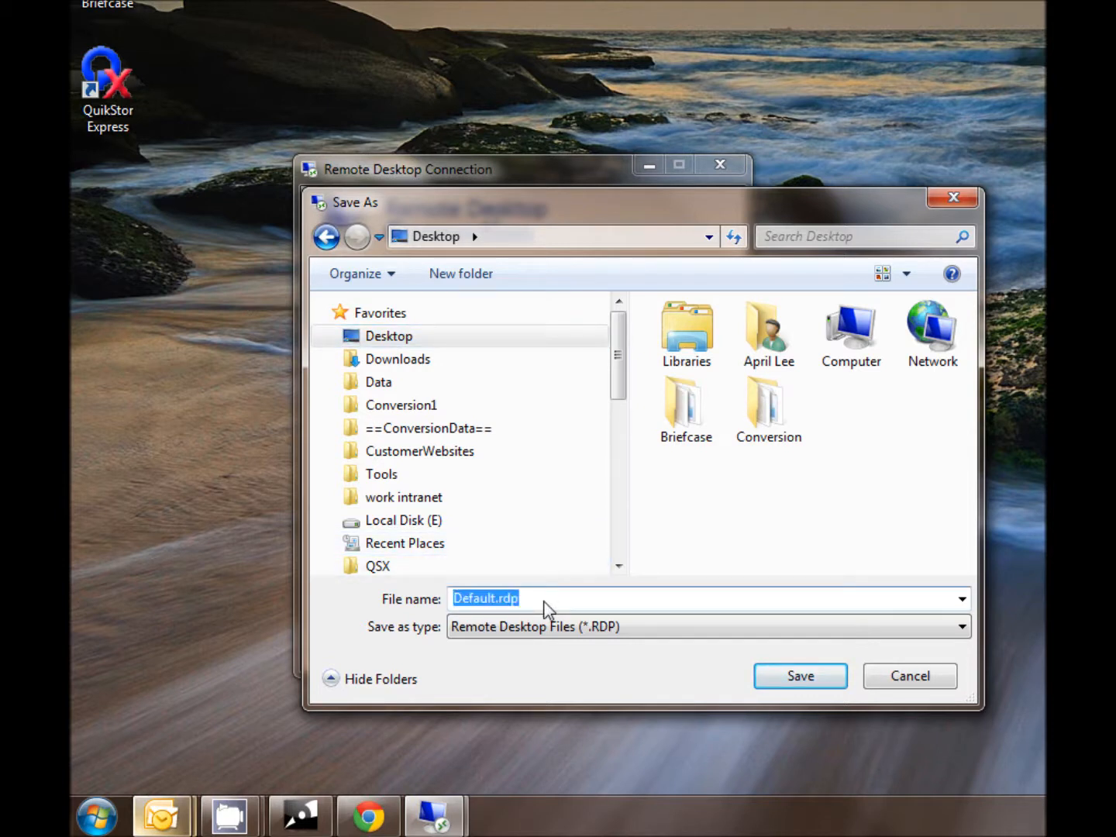
pyautogui.write('QuikSto')
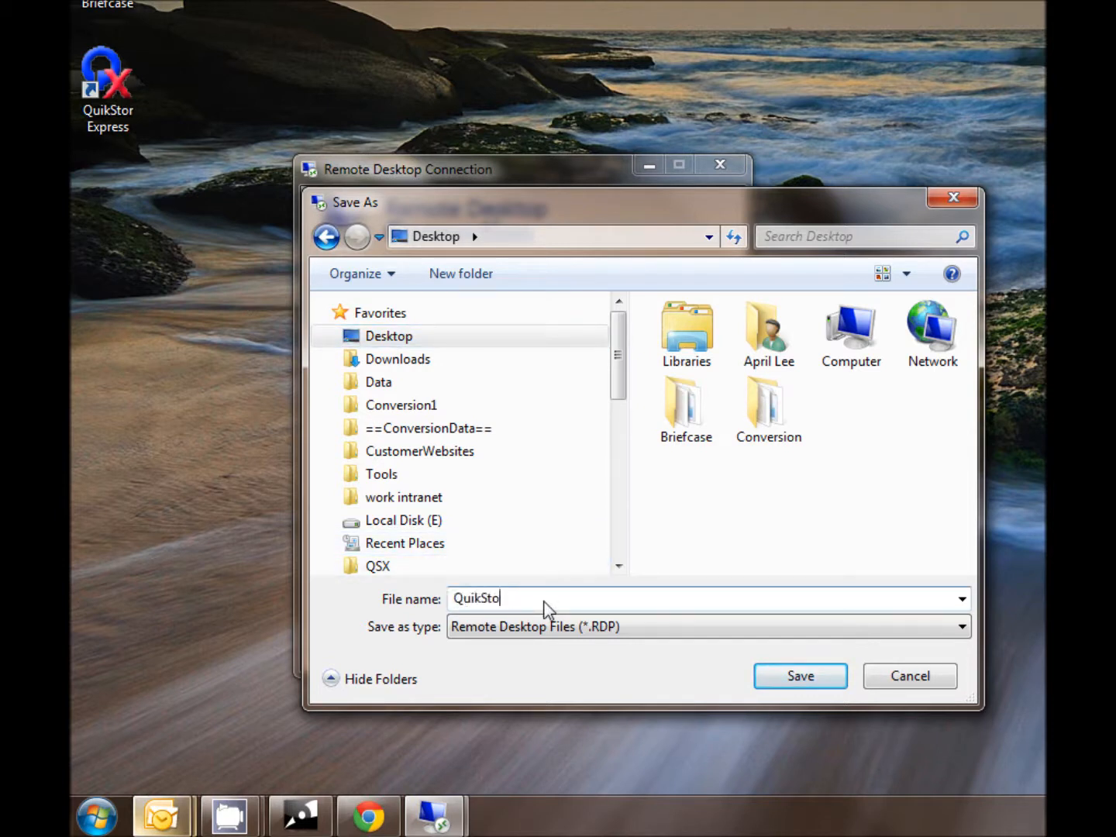
pyautogui.write('rSmartClient')
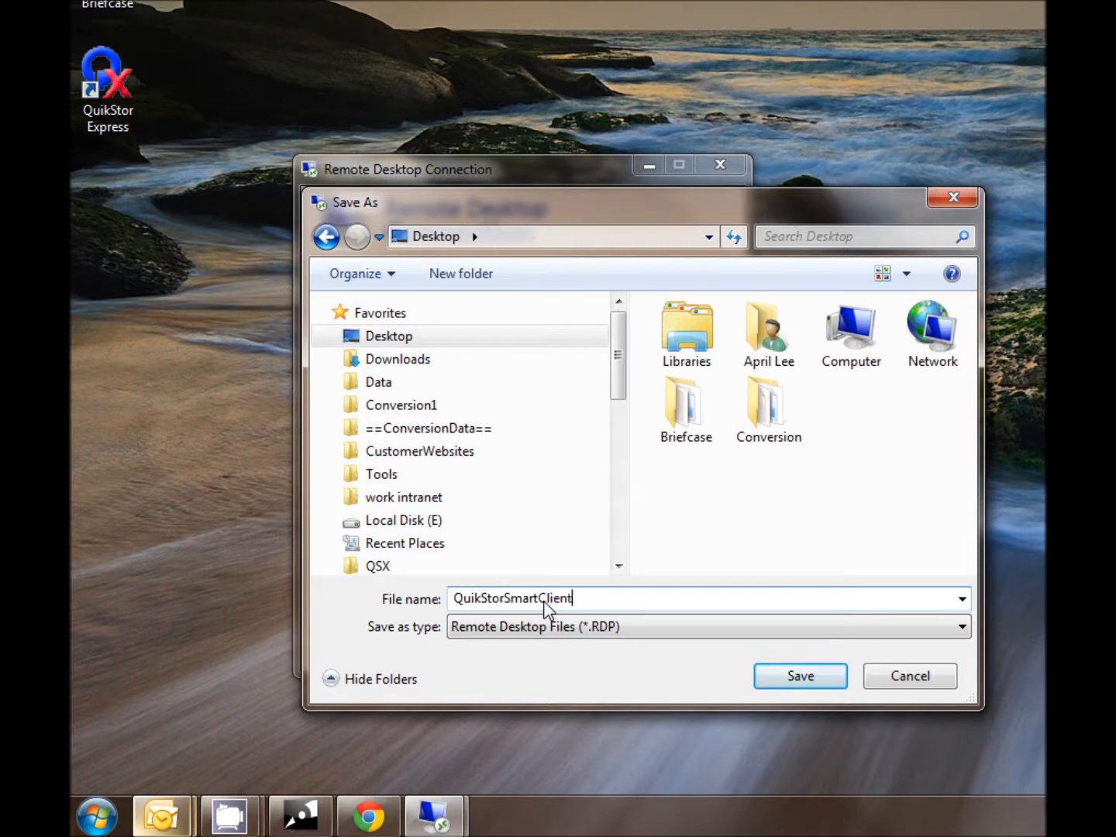
# Save QuikStorSmartClient.rdp to the Desktop and connect to sc.quikstor.com.
pyautogui.click(800, 676)
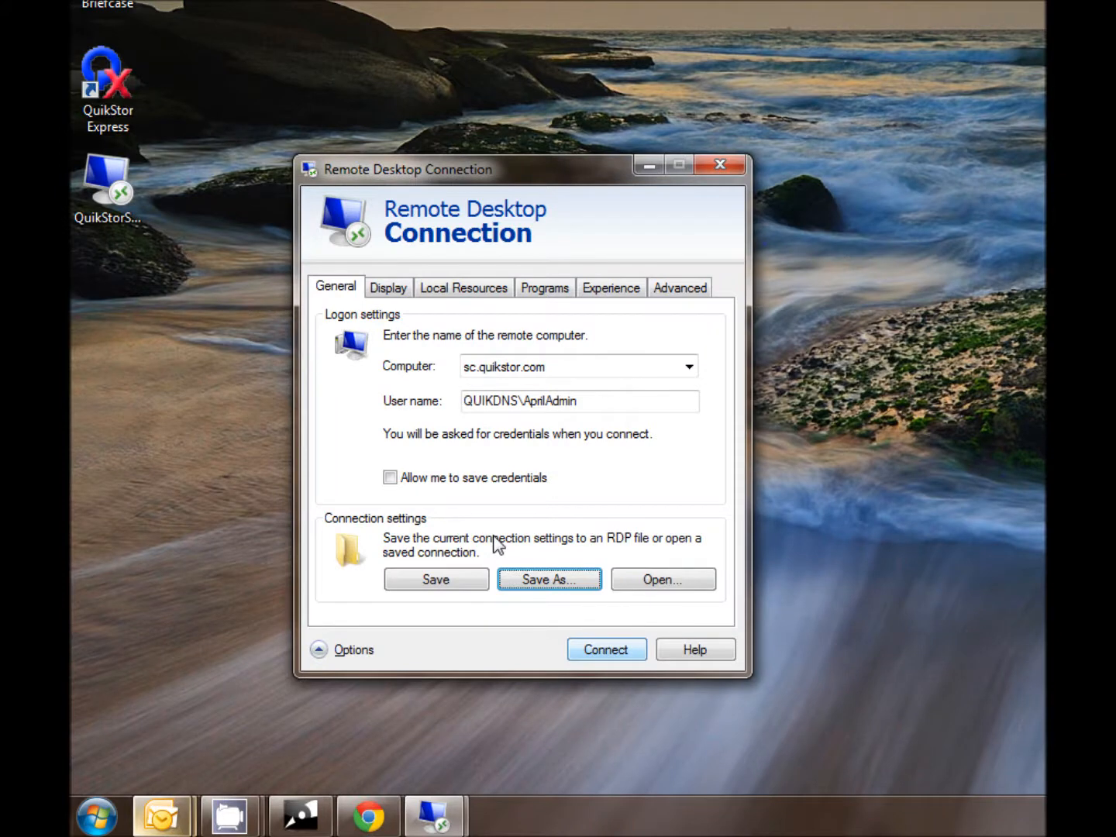
pyautogui.moveTo(431, 605)
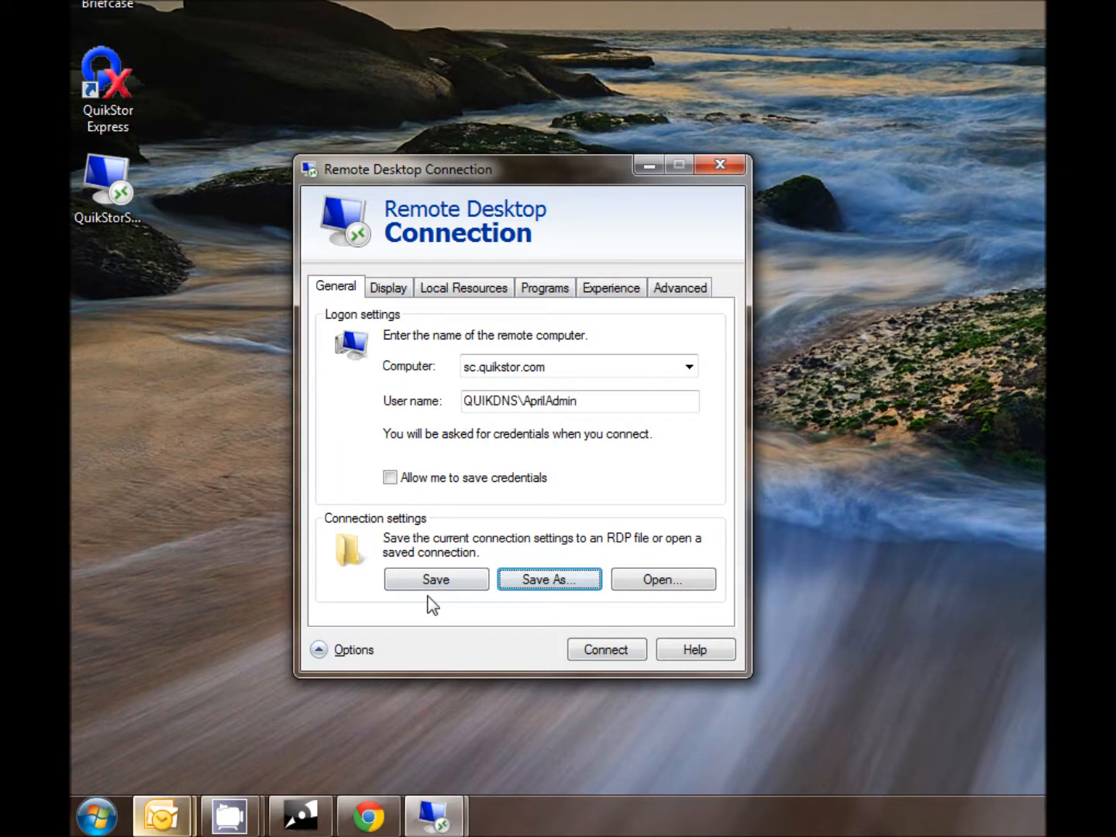
pyautogui.click(606, 649)
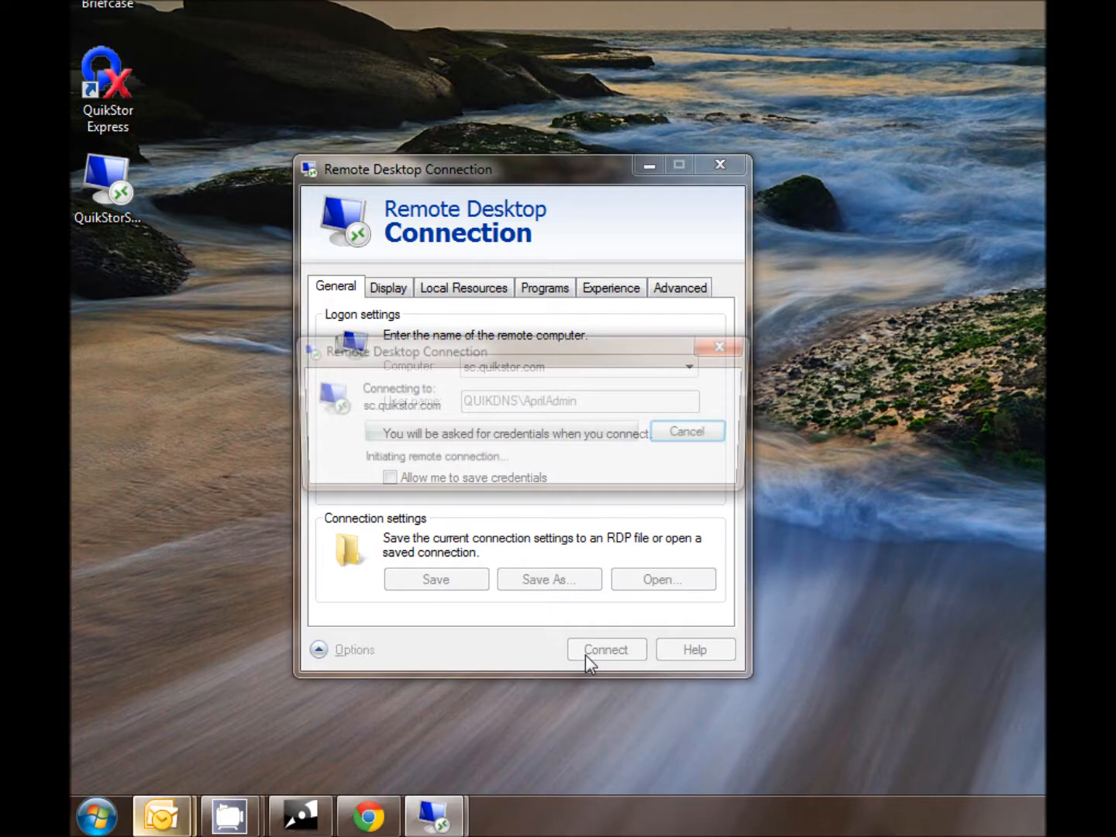
# Enter the account password and submit the login to sc.quikstor.com.
pyautogui.click(606, 649)
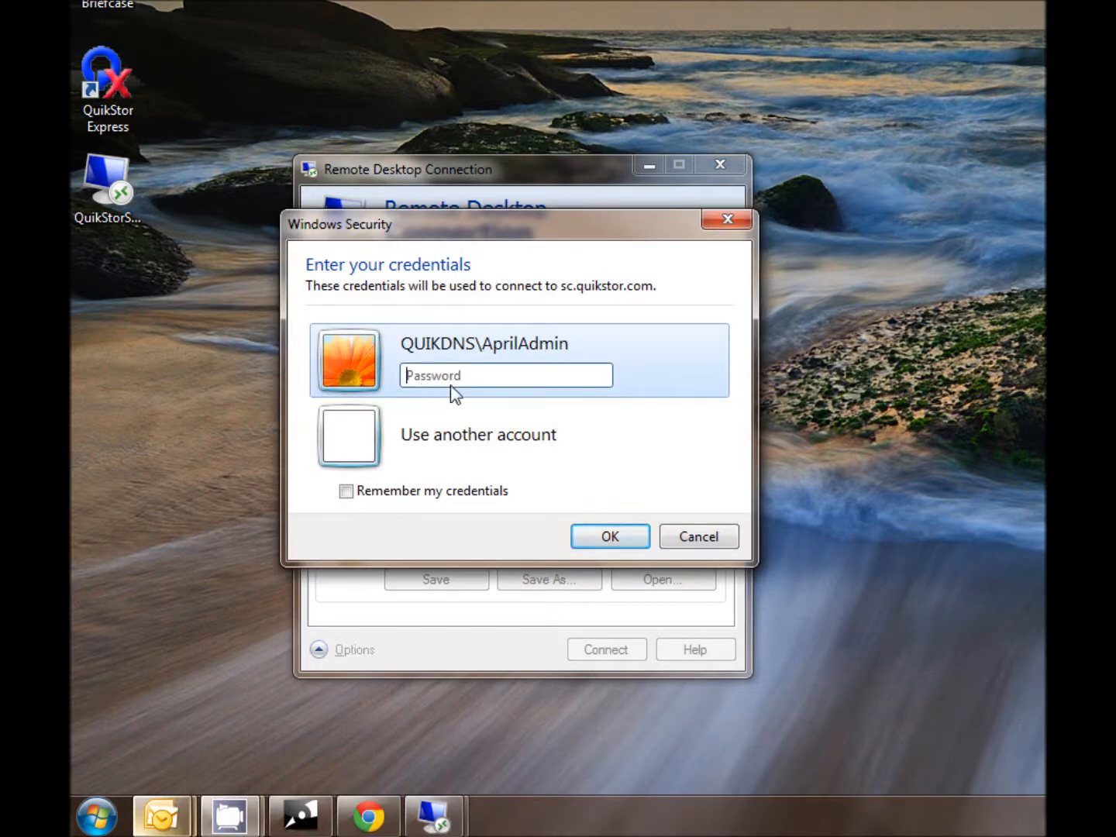
pyautogui.write('password')
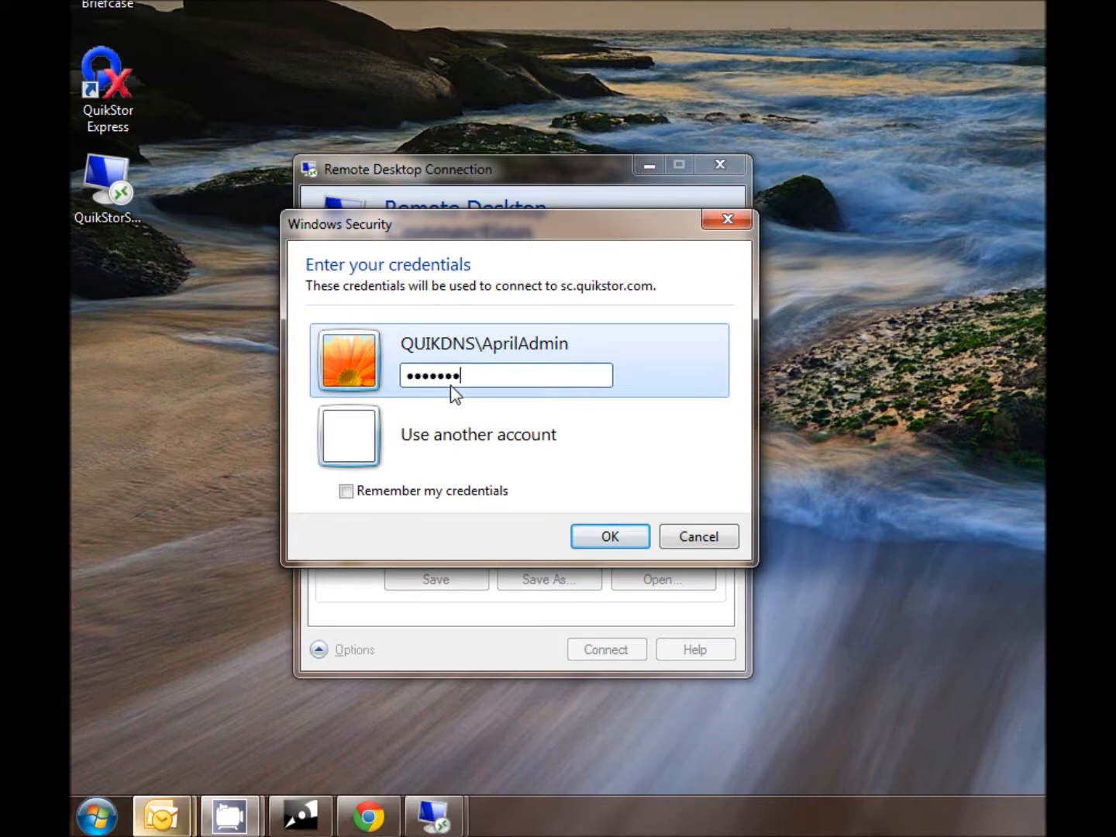
pyautogui.click(609, 537)
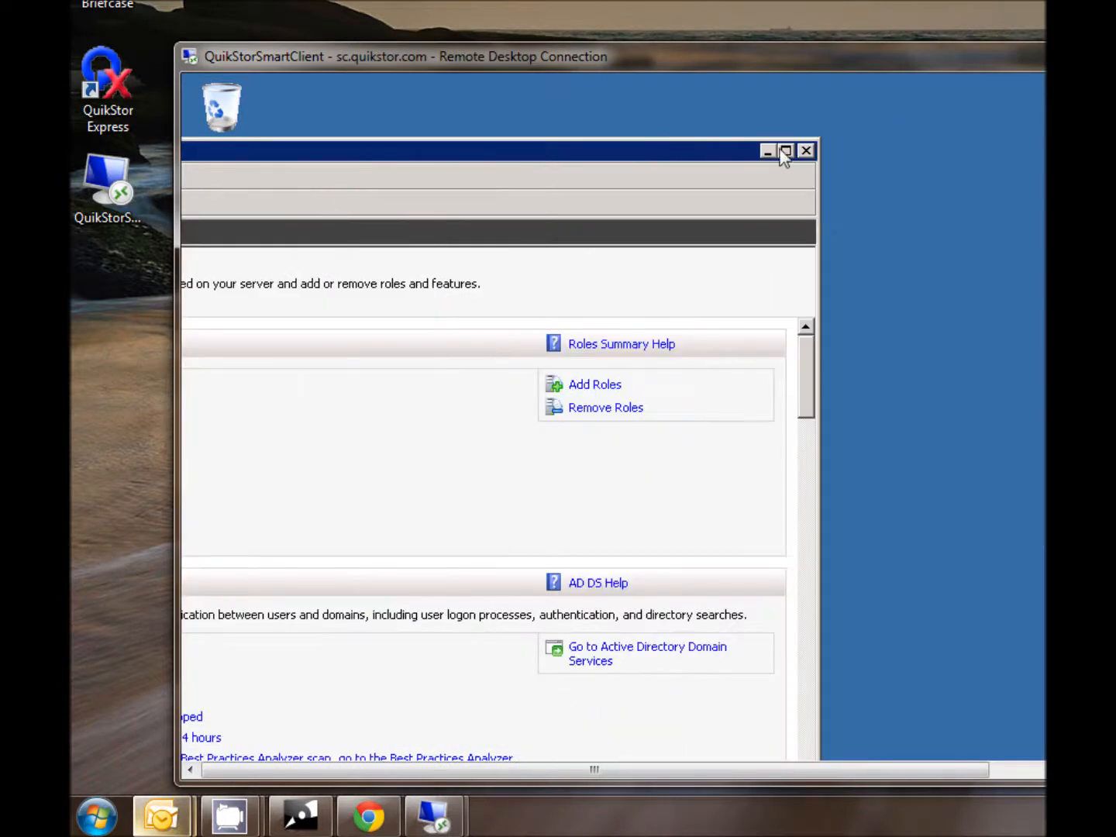
# Minimize Server Manager in the remote session to reveal the SmartClient desktop icon.
pyautogui.click(806, 151)
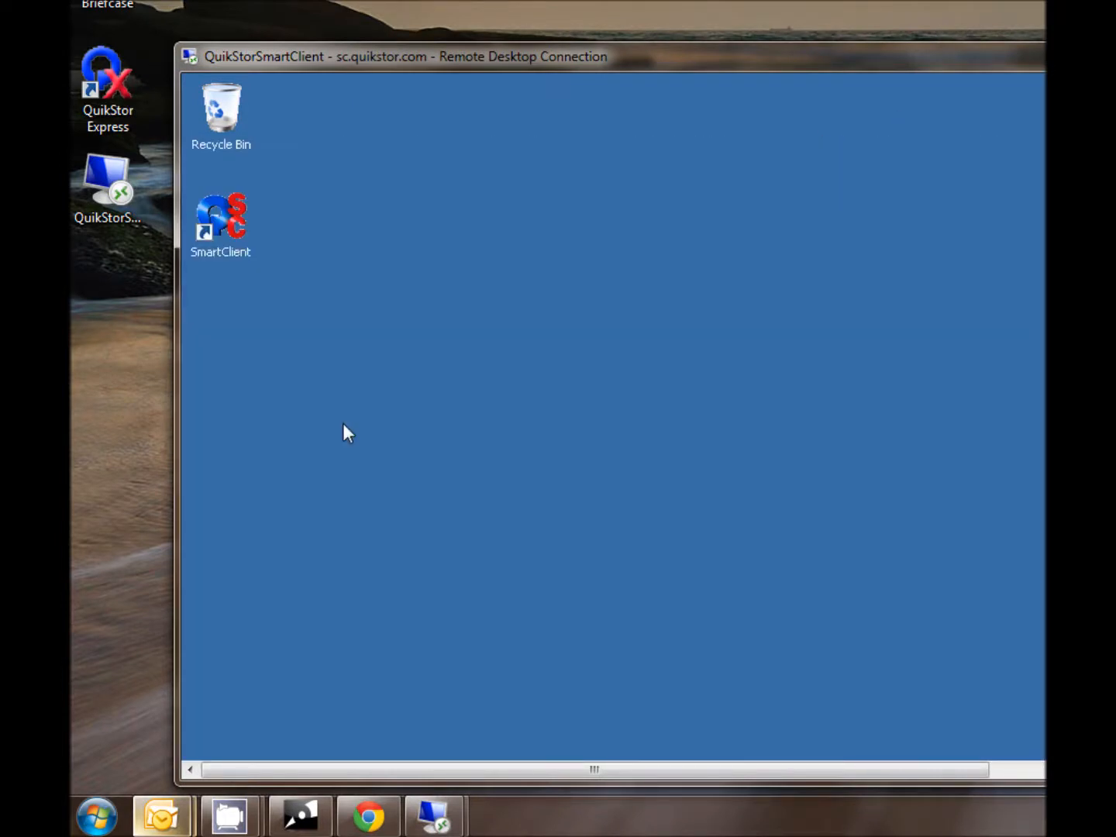